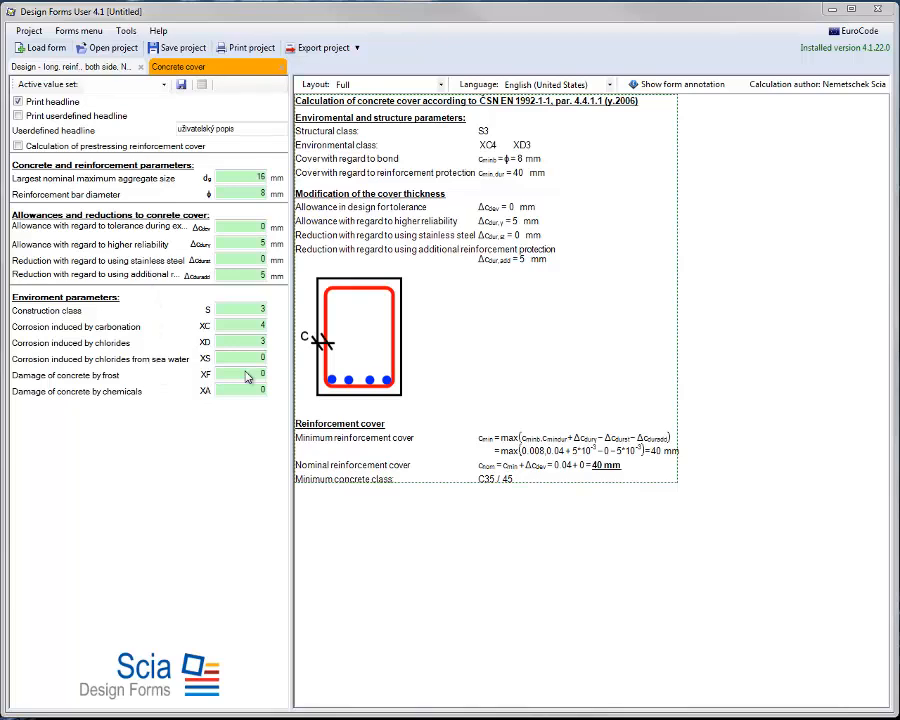
{"action": "mouse_move", "coordinate": [428, 120]}
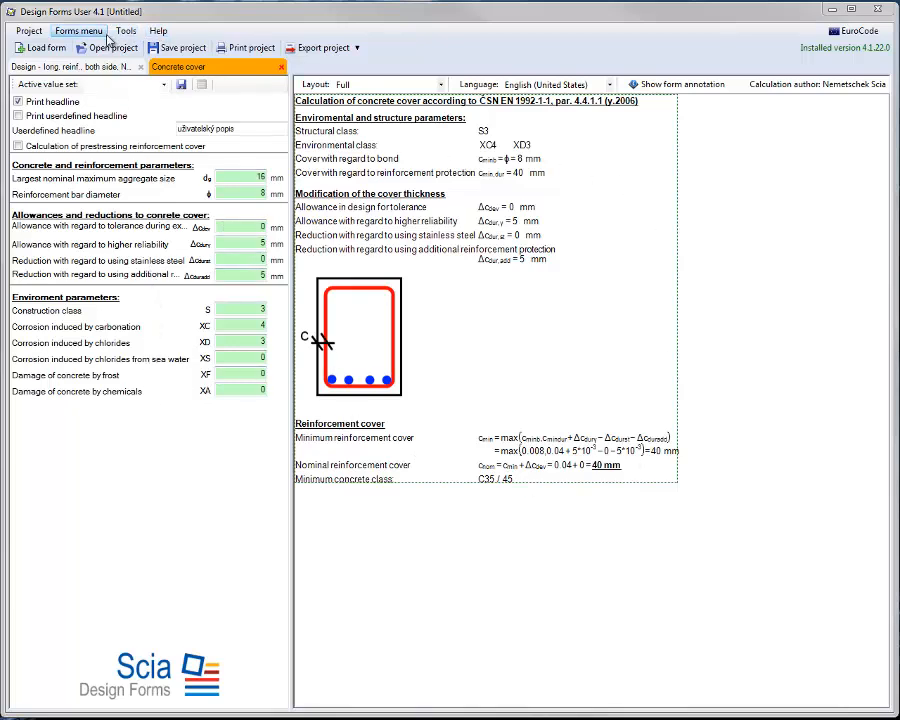
Show the list of predefined concrete forms from the Forms menu.
{"action": "left_click", "coordinate": [78, 30]}
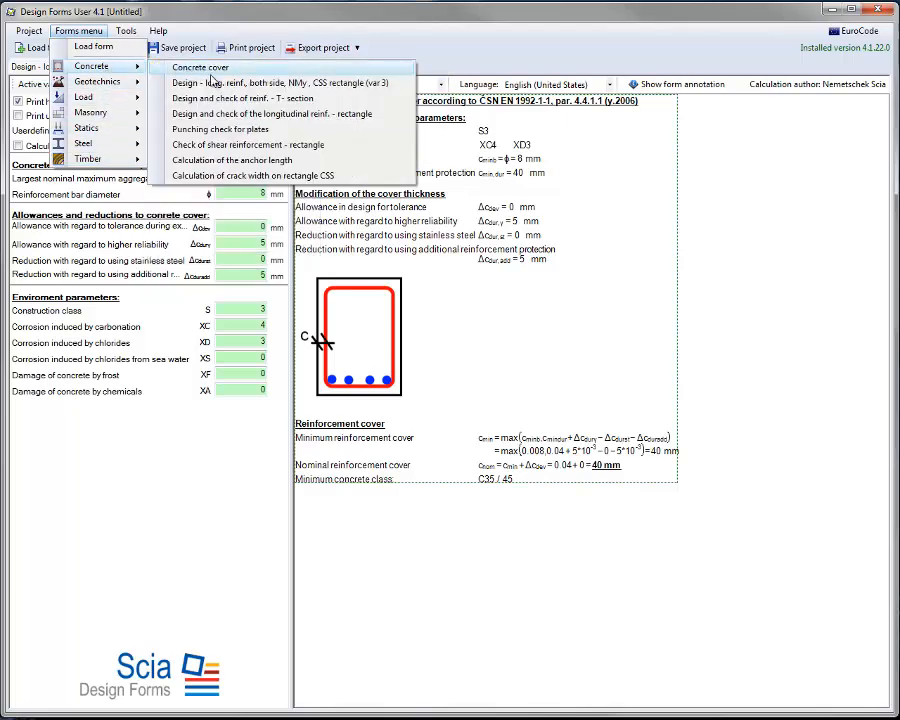
Load the 'Design - long. reinf. both side' form and step the concrete class up to C 40/50.
{"action": "left_click", "coordinate": [286, 82]}
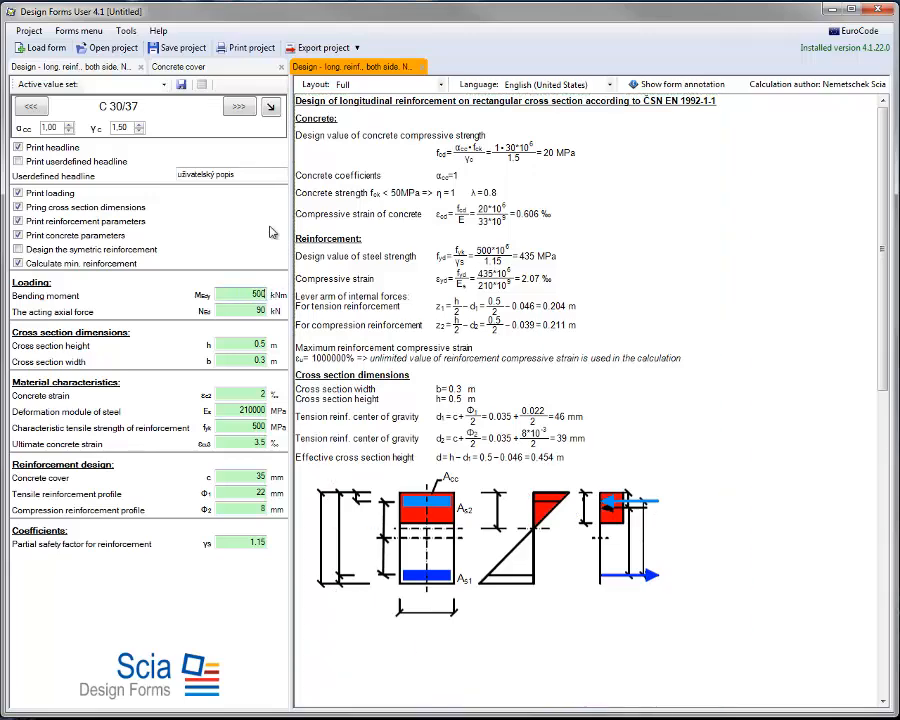
{"action": "left_click", "coordinate": [238, 108]}
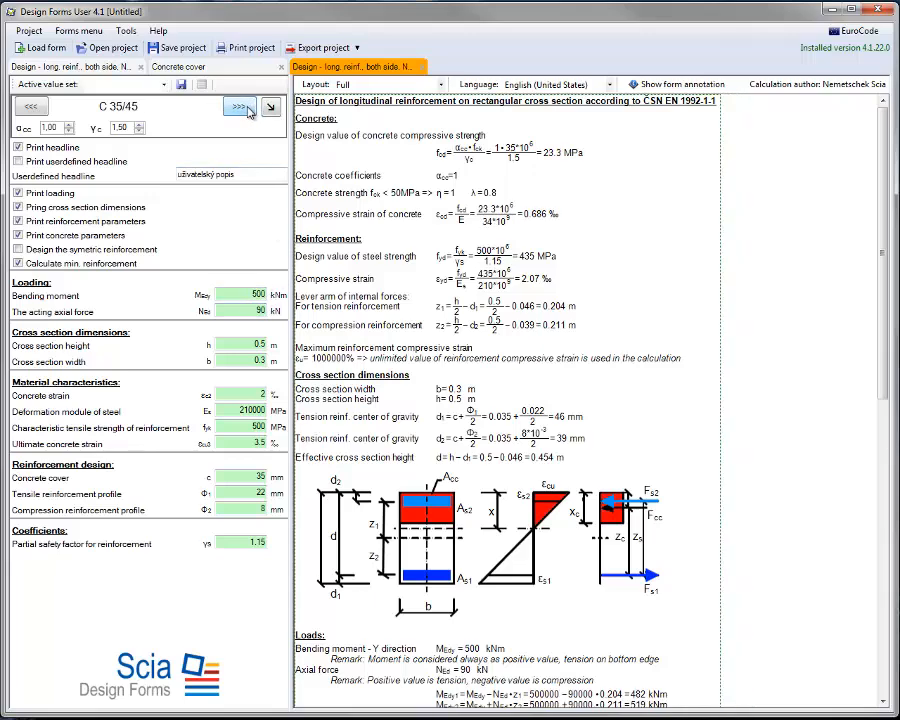
{"action": "left_click", "coordinate": [236, 108]}
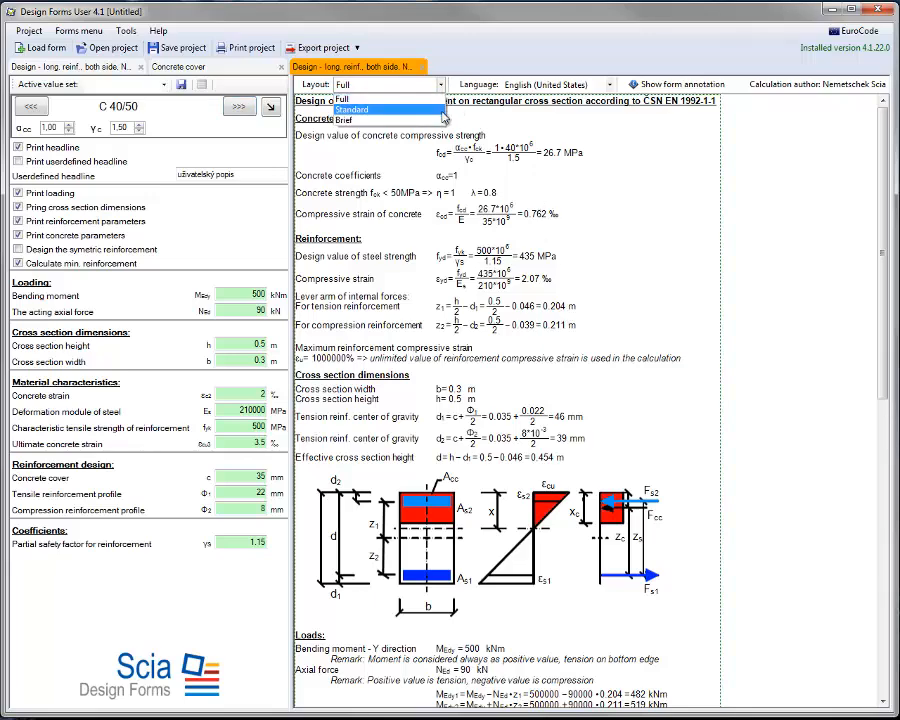
Switch the reinforcement report's Layout to Brief.
{"action": "left_click", "coordinate": [362, 108]}
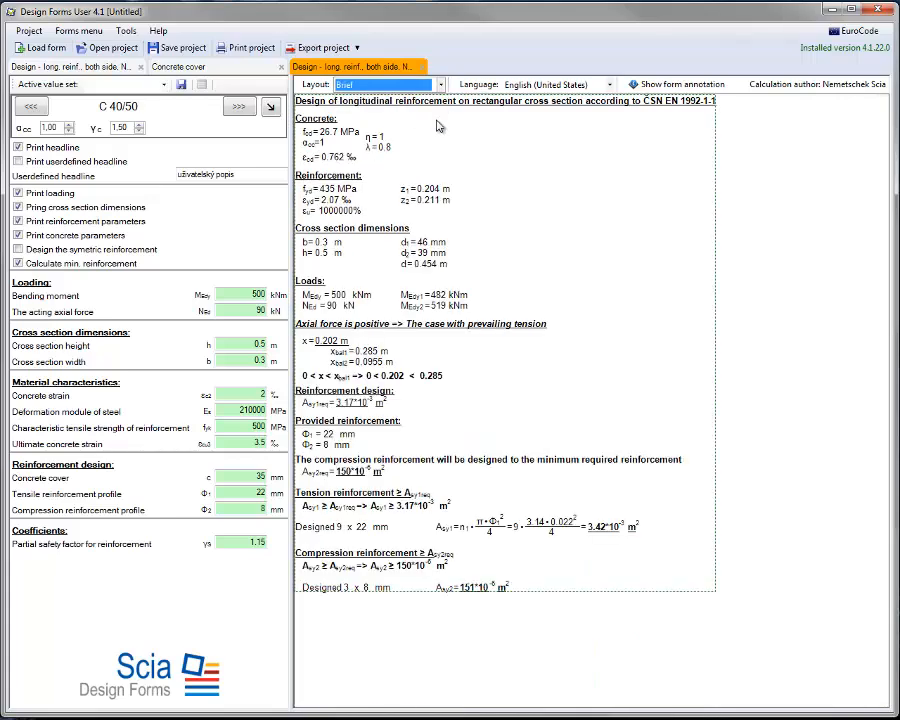
{"action": "mouse_move", "coordinate": [336, 492]}
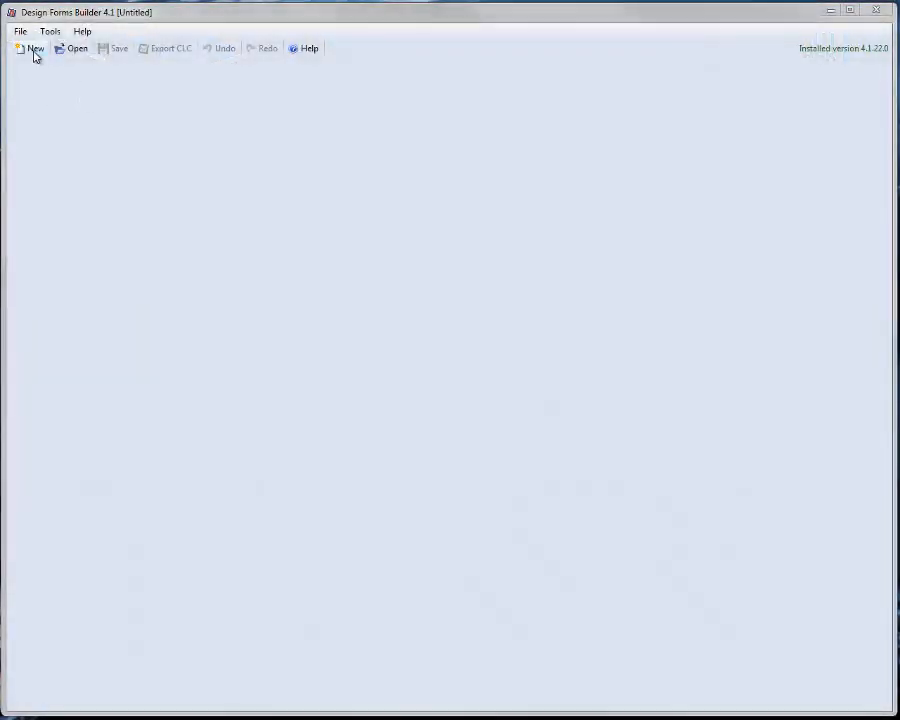
Create a new form with the script a=b+c; and refresh the preview to show 5 + 6 = 11.
{"action": "left_click", "coordinate": [32, 48]}
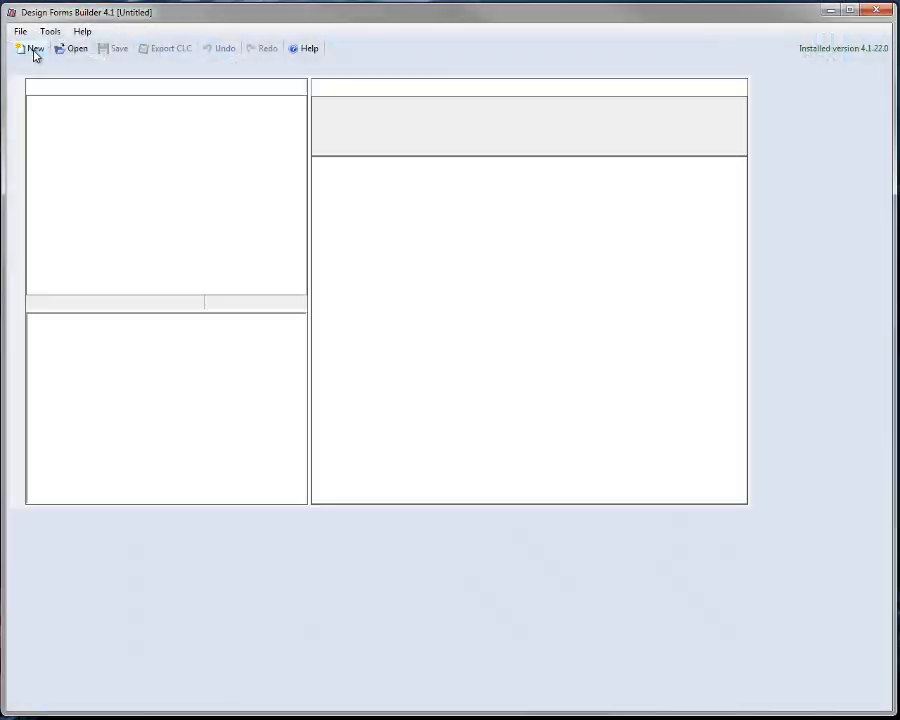
{"action": "left_click", "coordinate": [32, 48]}
{"action": "type", "text": "TEXT(\"test\");"}
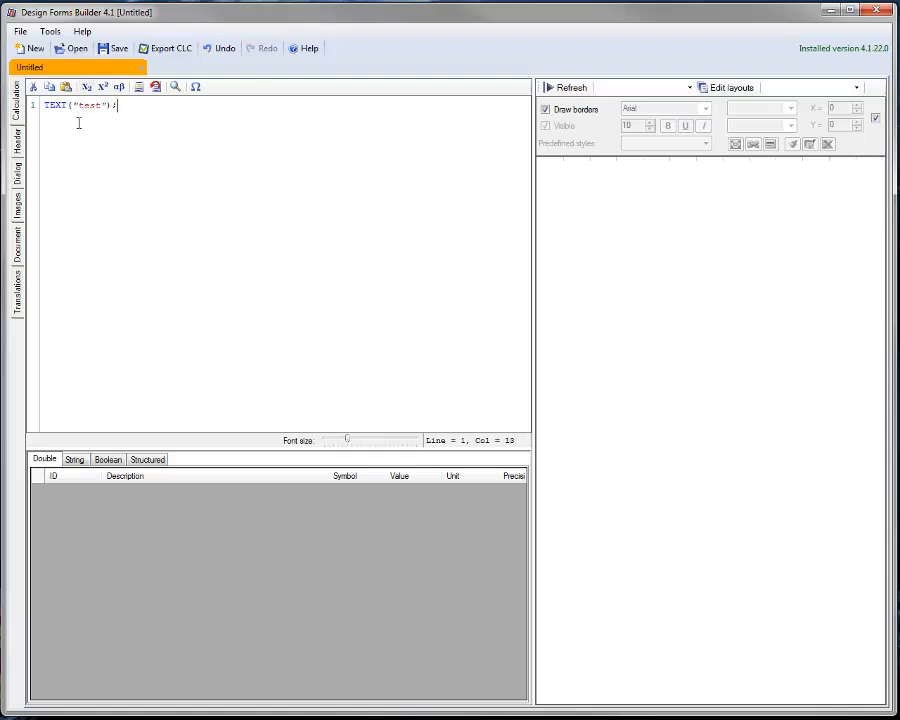
{"action": "type", "text": "a="}
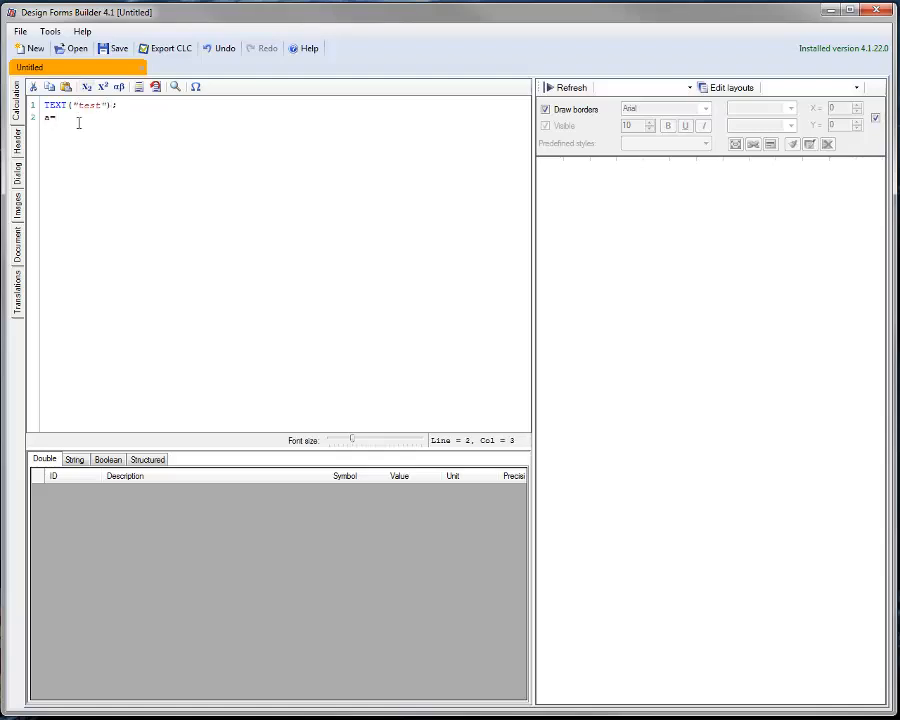
{"action": "type", "text": "b+c;"}
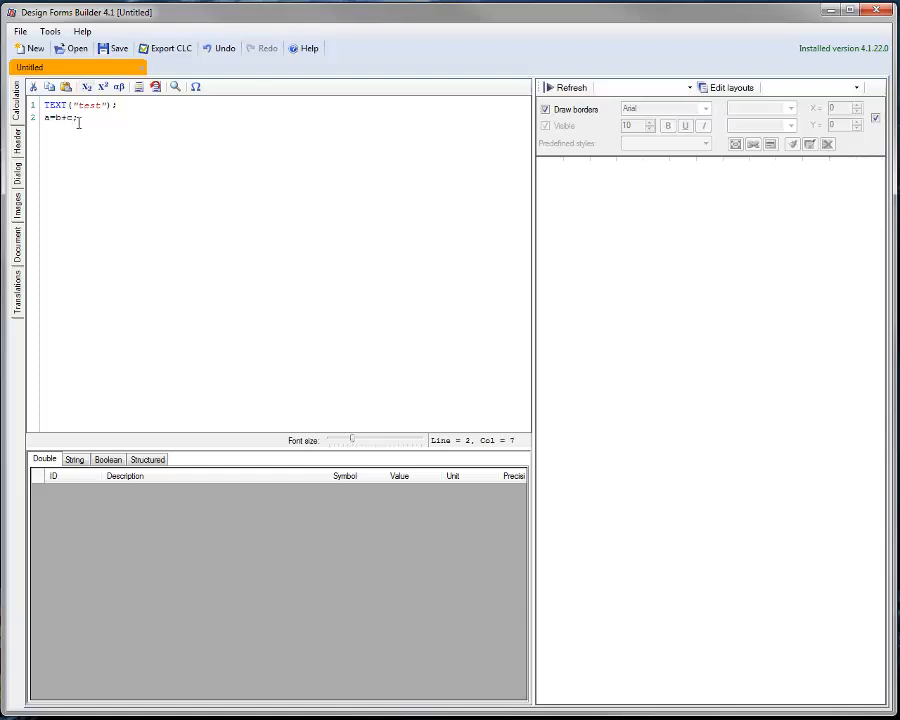
{"action": "left_click", "coordinate": [568, 86]}
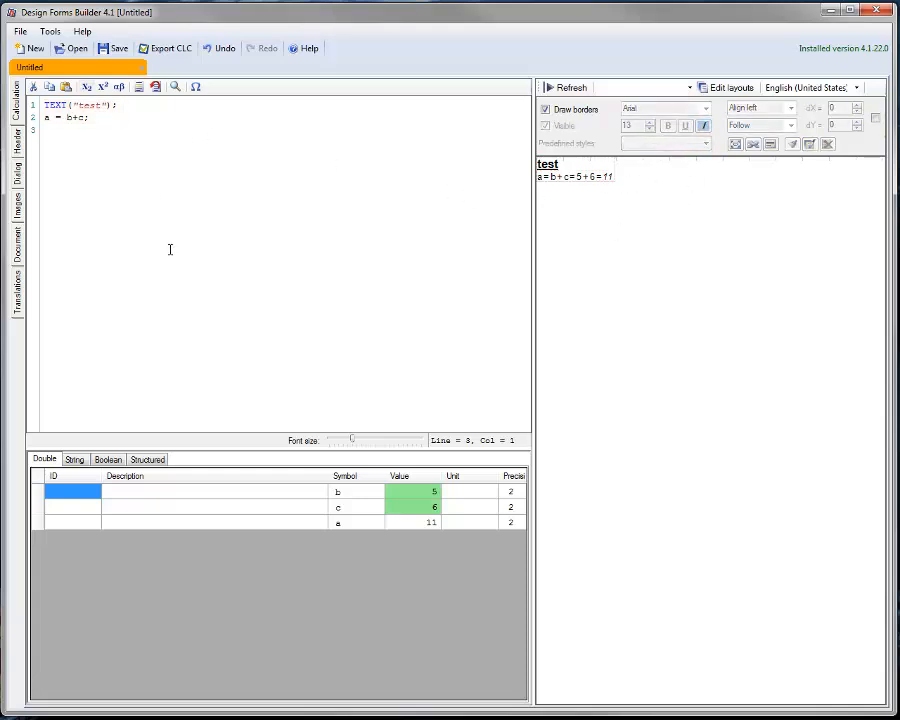
{"action": "mouse_move", "coordinate": [182, 48]}
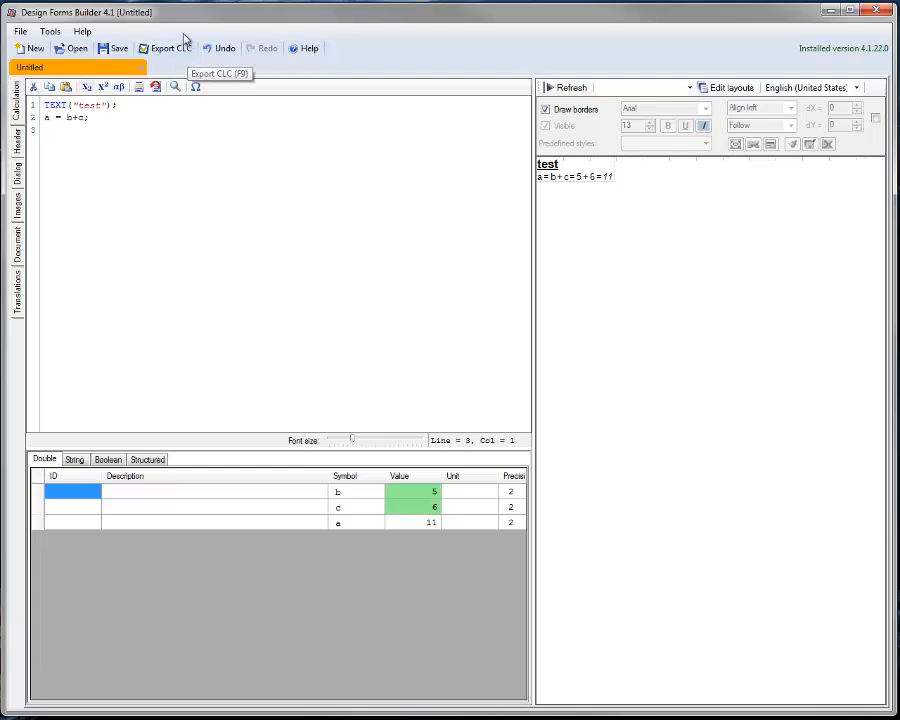
{"action": "mouse_move", "coordinate": [8, 180]}
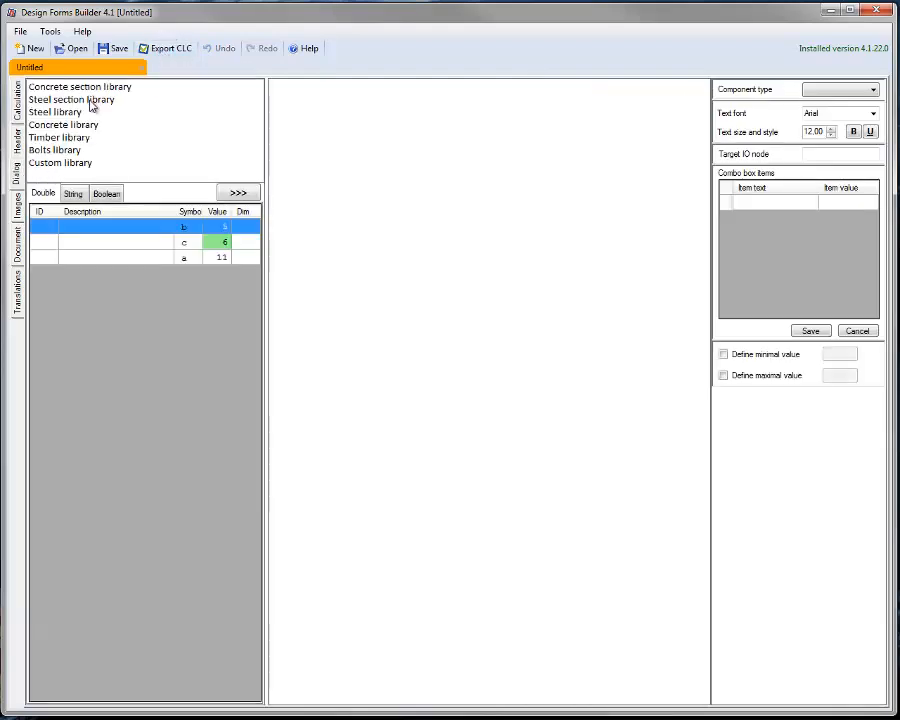
Browse the steel, timber and custom libraries, then start another new blank form.
{"action": "left_click", "coordinate": [80, 100]}
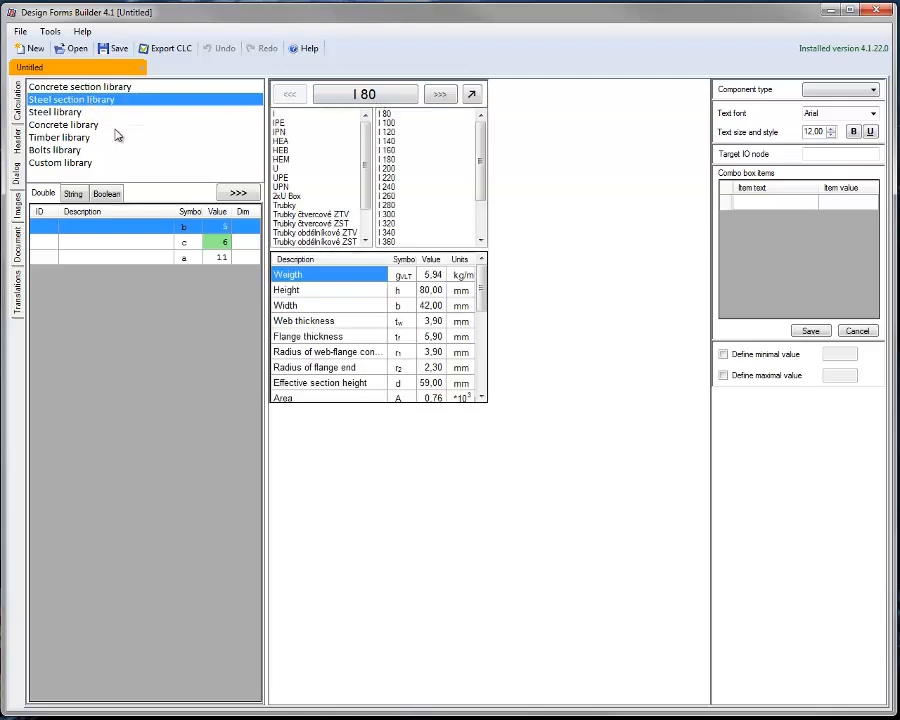
{"action": "left_click", "coordinate": [68, 136]}
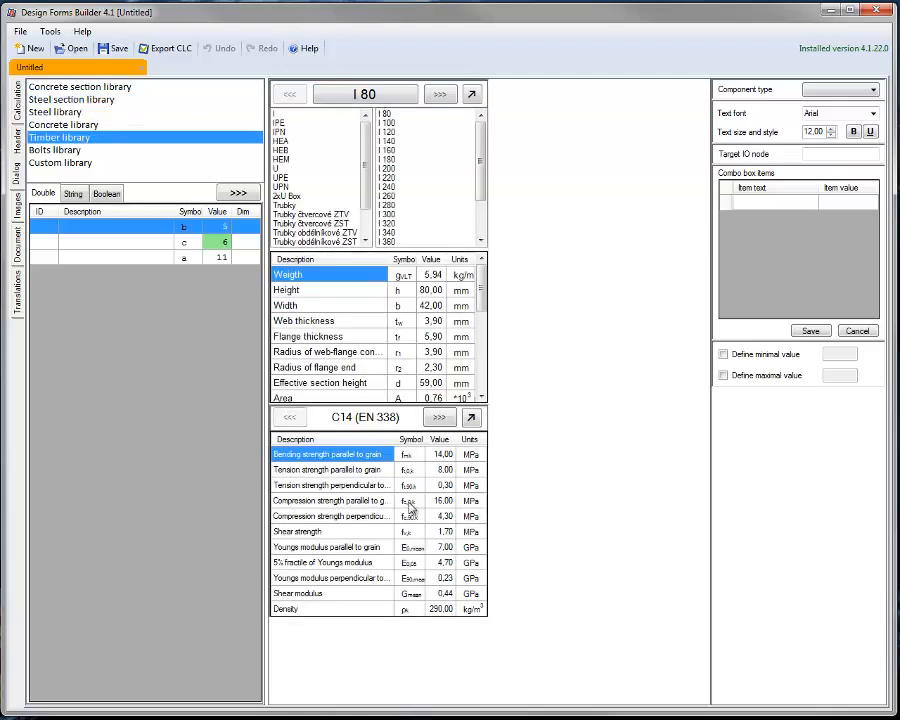
{"action": "mouse_move", "coordinate": [84, 168]}
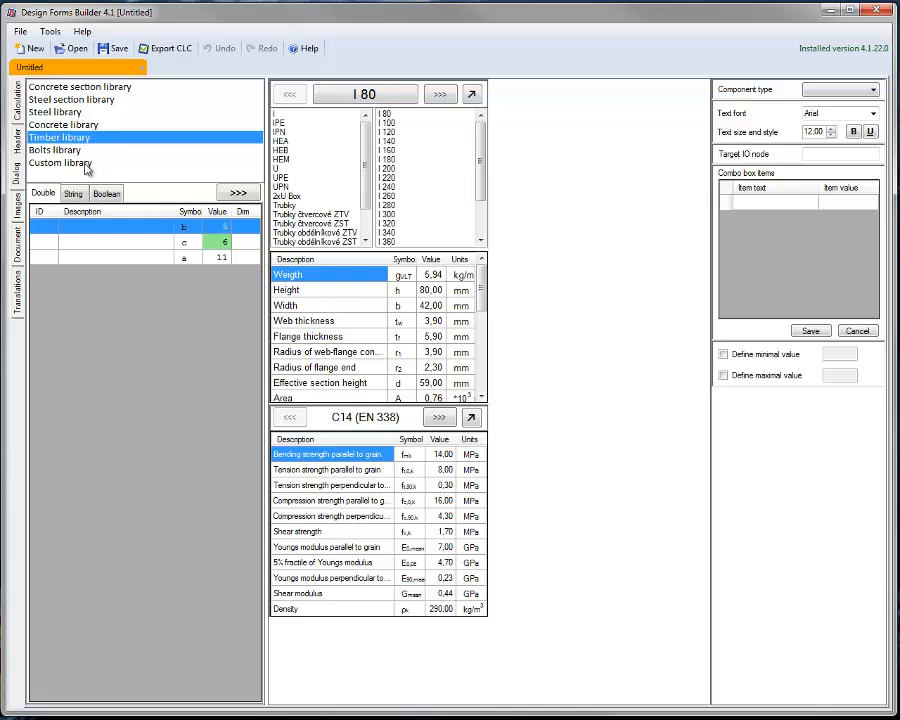
{"action": "left_click", "coordinate": [76, 164]}
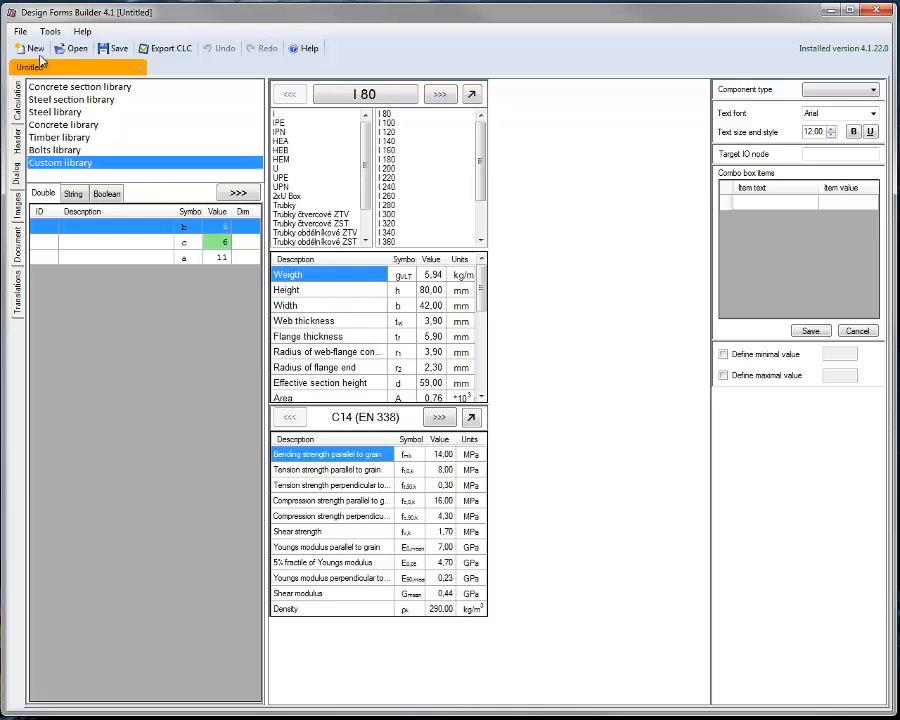
{"action": "left_click", "coordinate": [16, 32]}
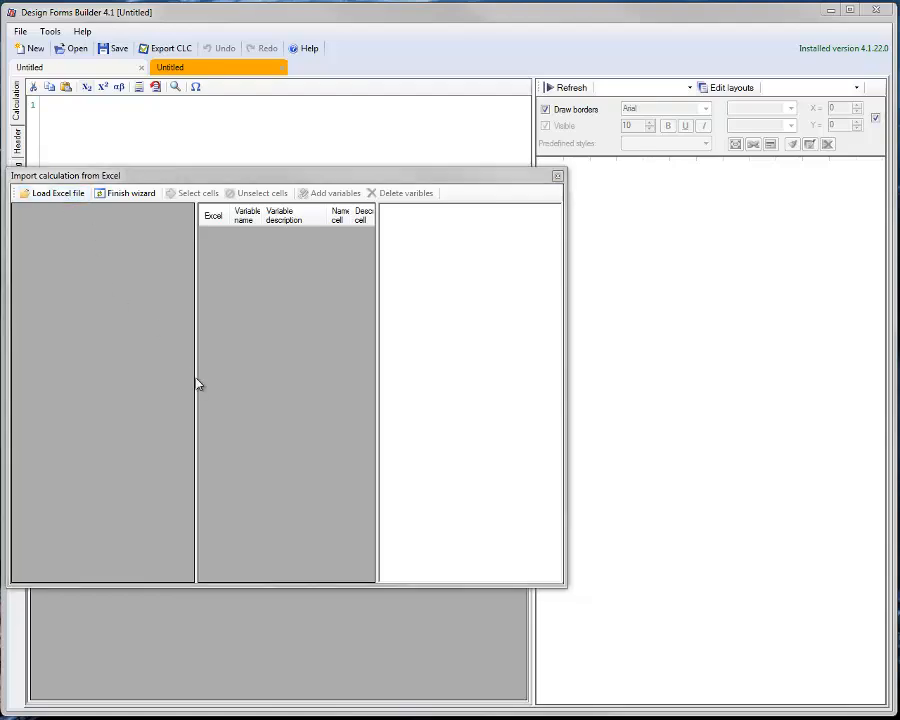
Load the Excel workbook (A1 = B1 + B2), select its cells and add them as form variables.
{"action": "left_click", "coordinate": [58, 192]}
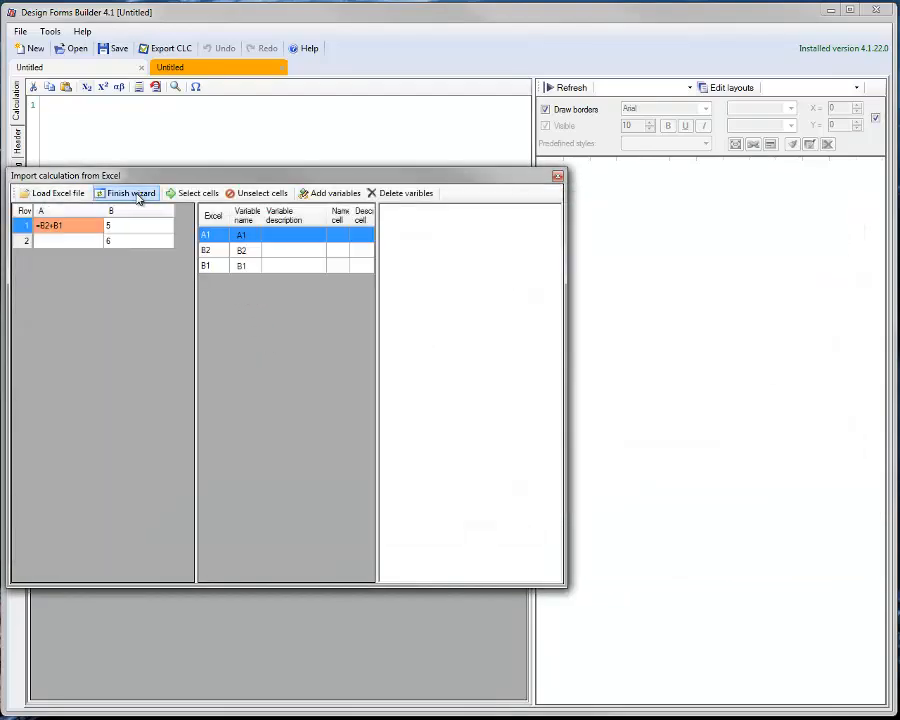
{"action": "left_click", "coordinate": [130, 192]}
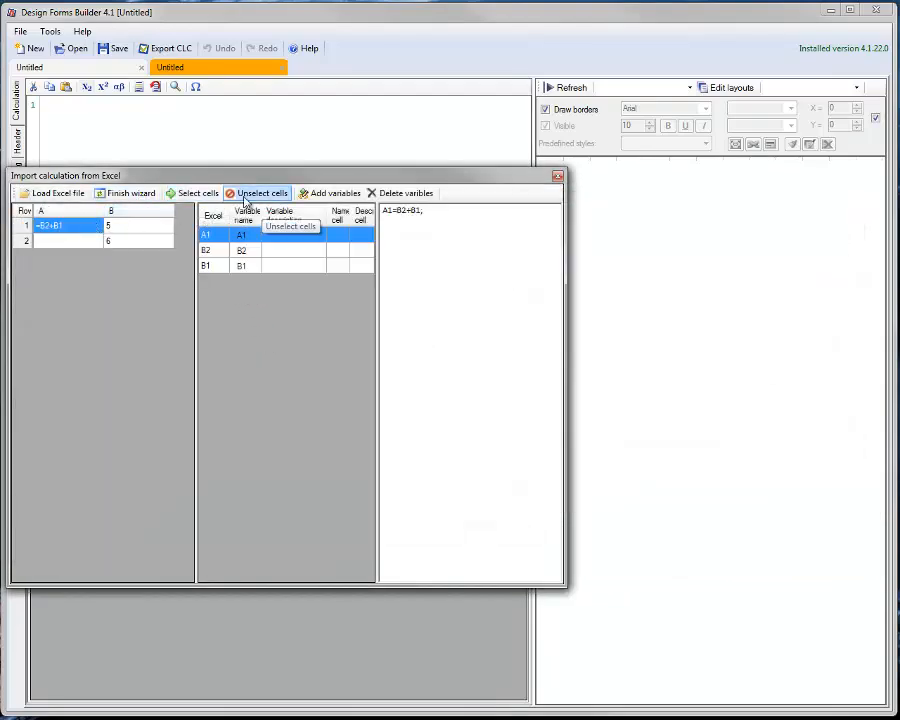
{"action": "left_click", "coordinate": [128, 192]}
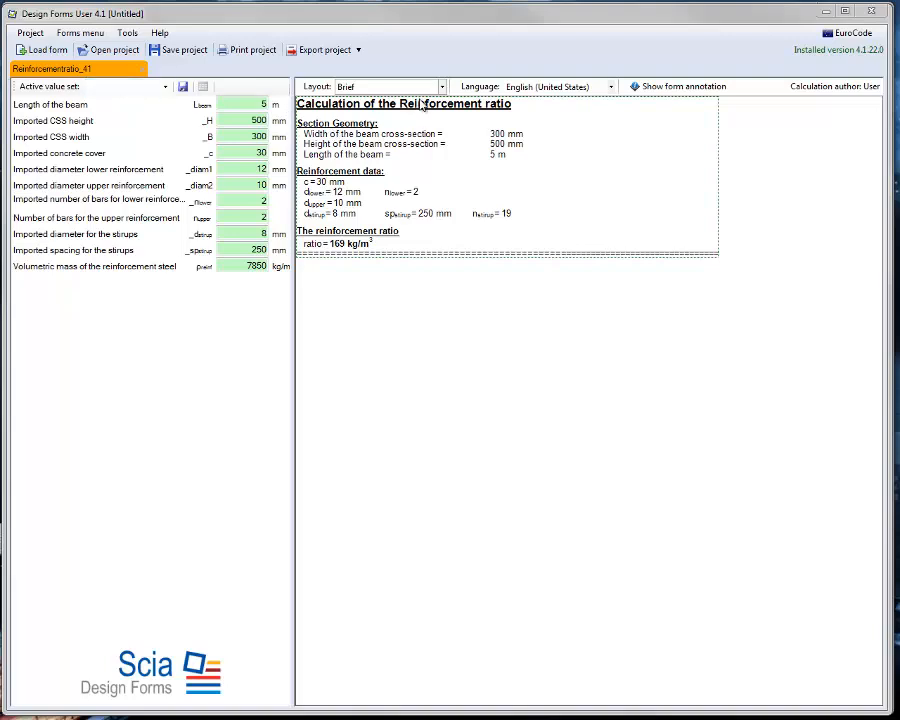
{"action": "mouse_move", "coordinate": [400, 76]}
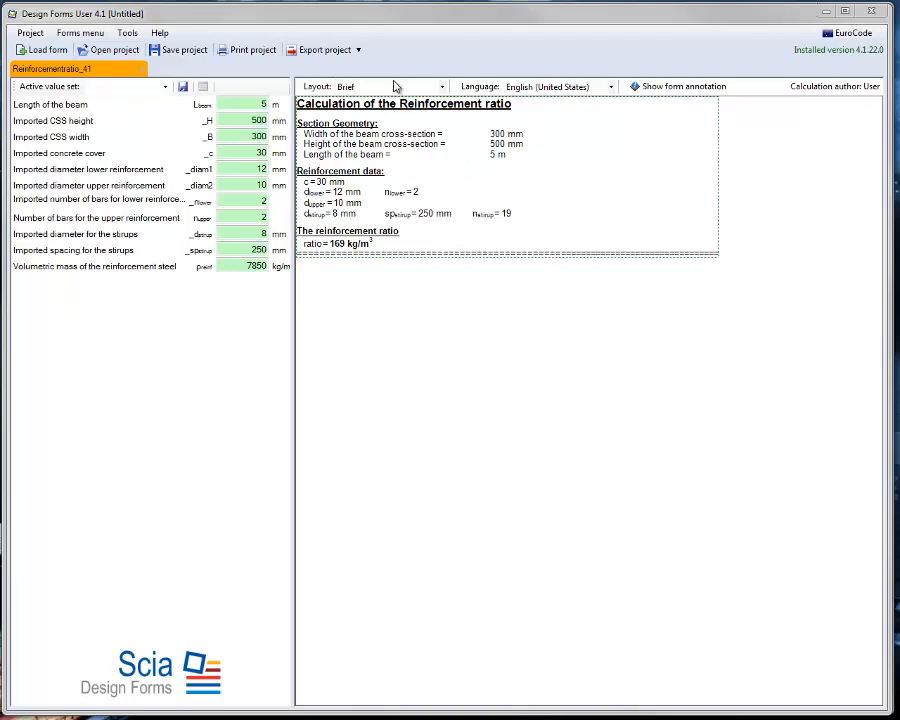
{"action": "mouse_move", "coordinate": [336, 268]}
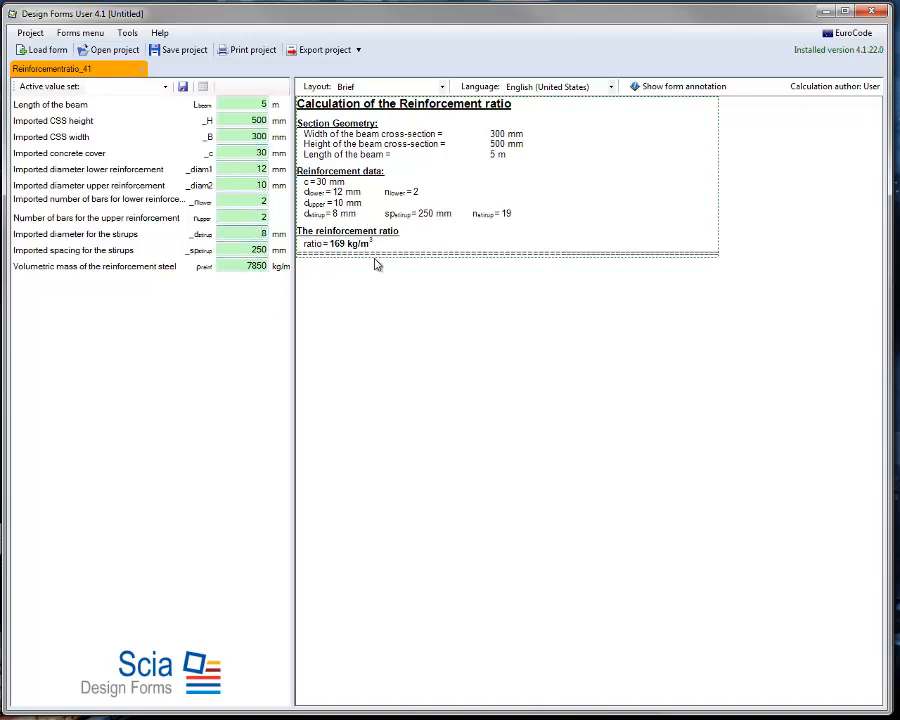
{"action": "mouse_move", "coordinate": [372, 244]}
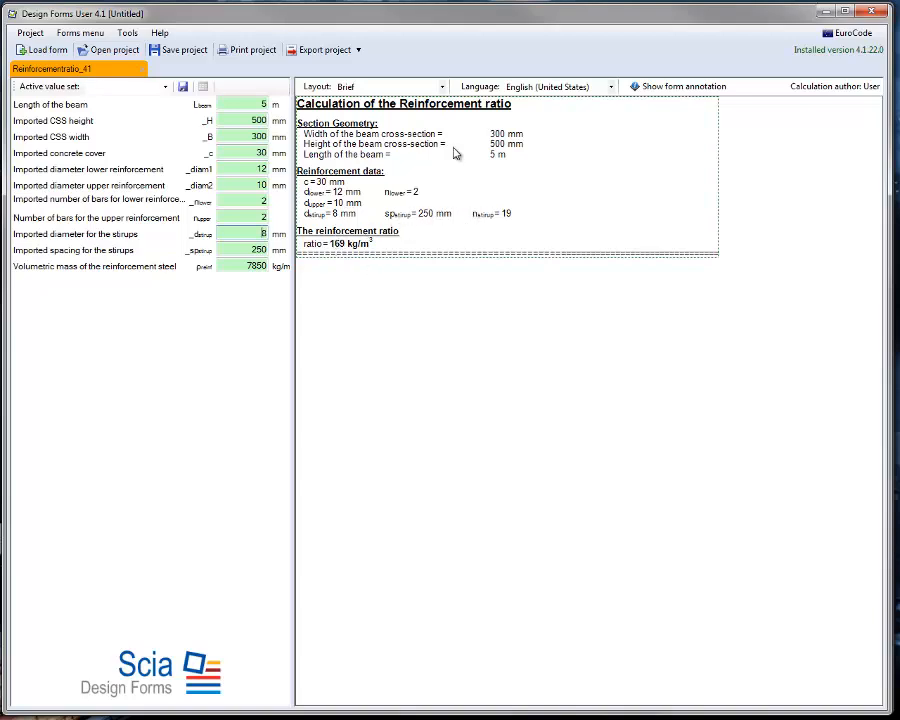
Switch the reinforcement ratio report to a different layout from the Layout dropdown.
{"action": "left_click", "coordinate": [440, 86]}
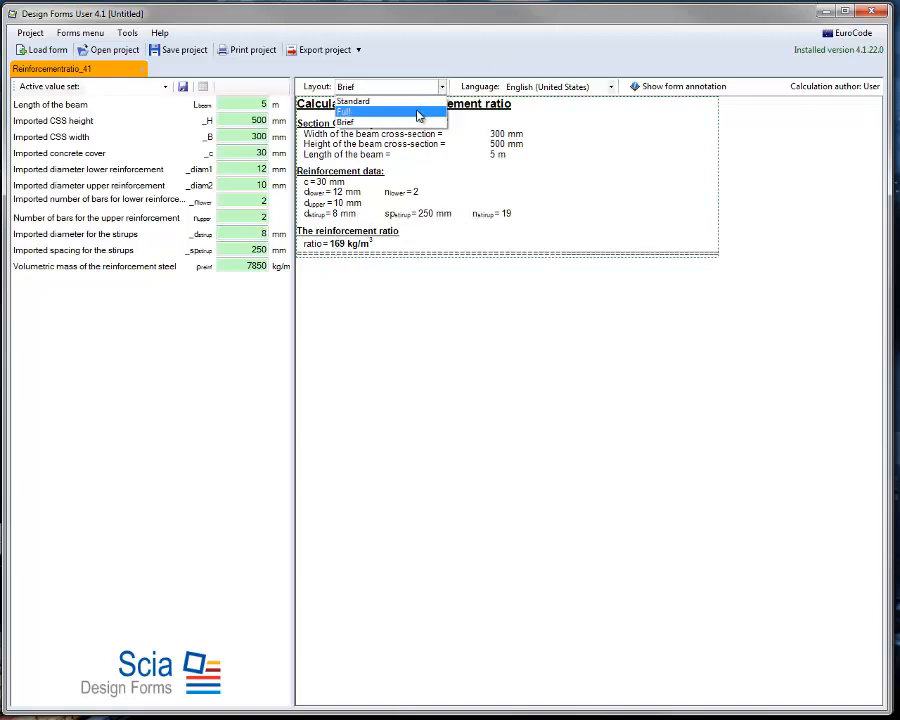
{"action": "left_click", "coordinate": [370, 112]}
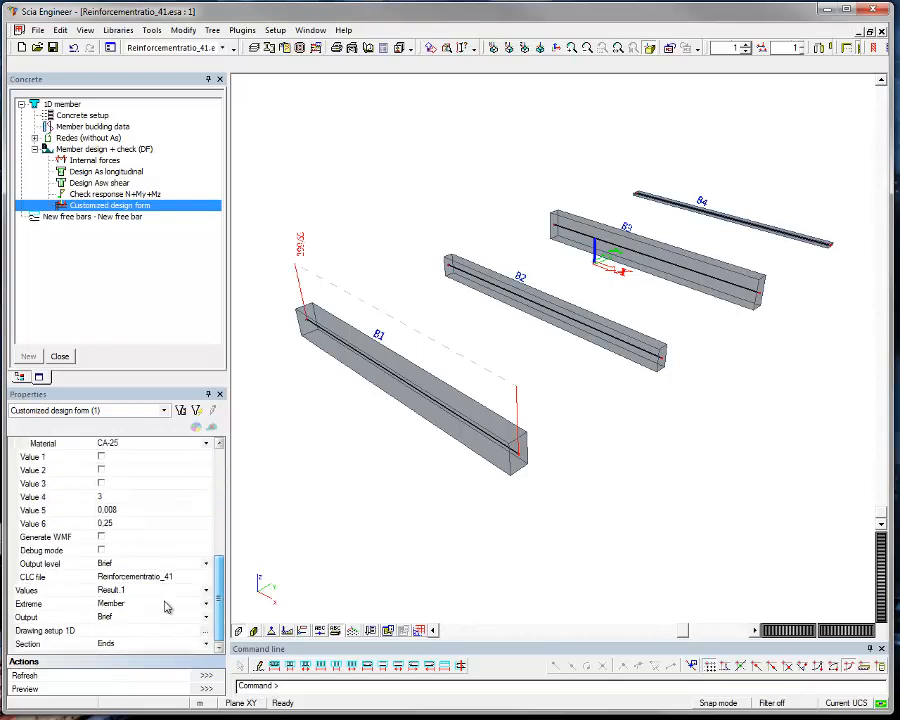
{"action": "mouse_move", "coordinate": [404, 396]}
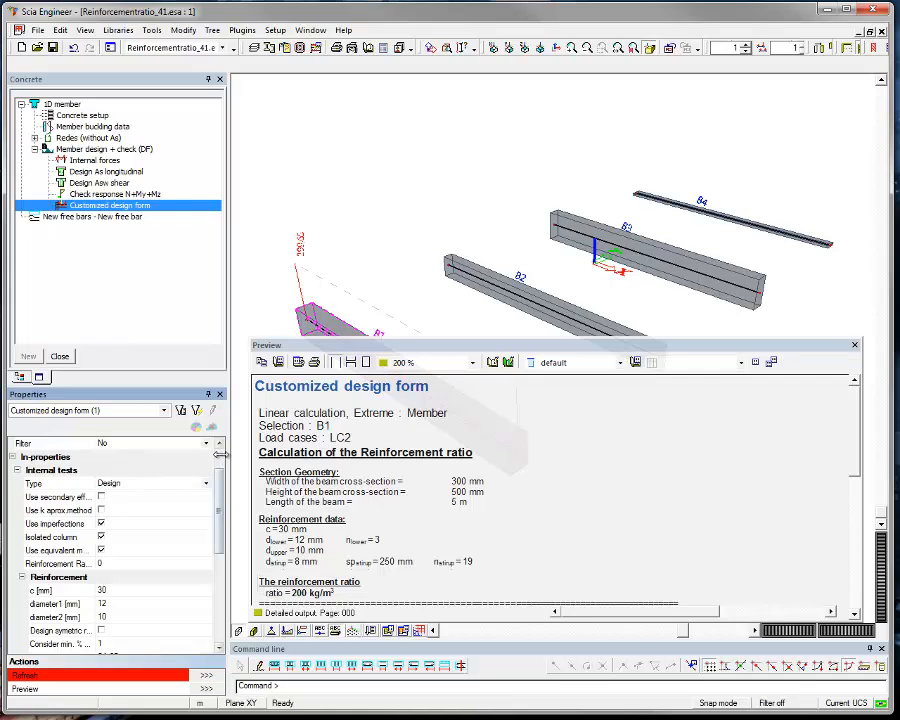
Set the customized design check's member Selection to All in Properties.
{"action": "left_click", "coordinate": [204, 456]}
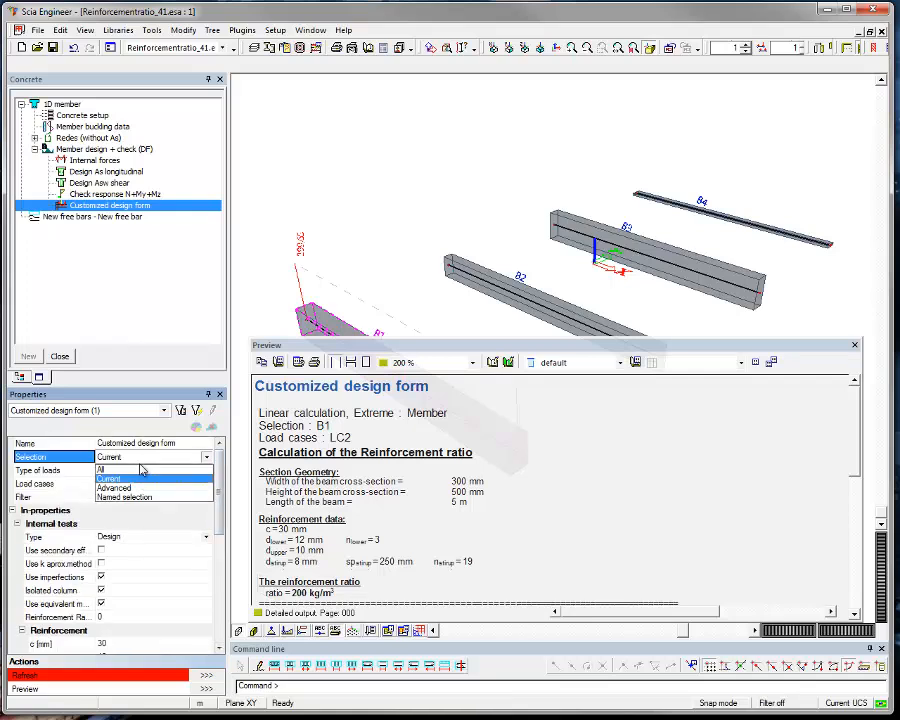
{"action": "left_click", "coordinate": [100, 468]}
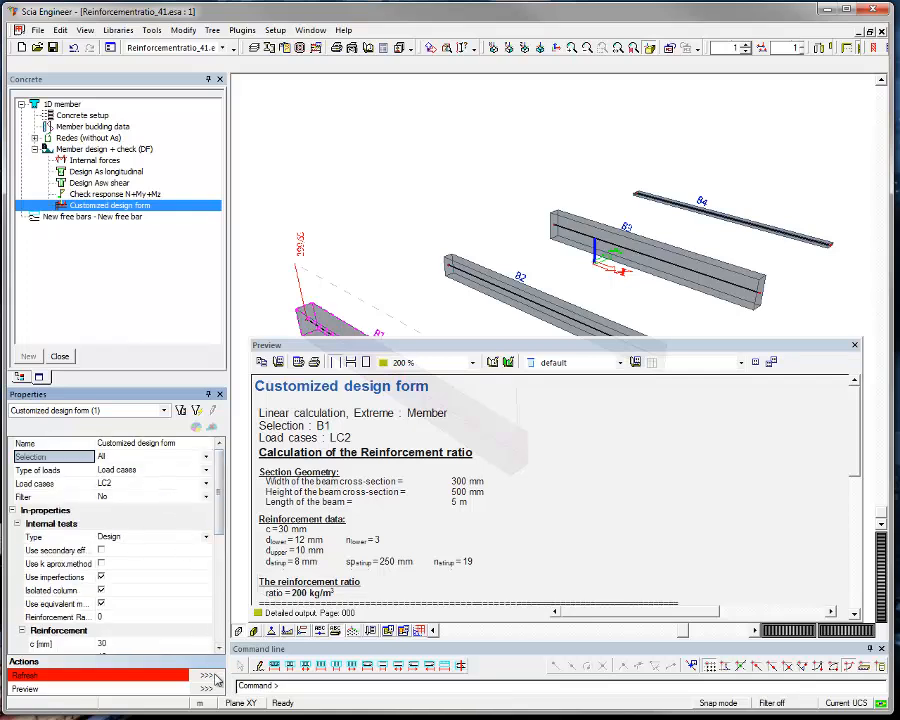